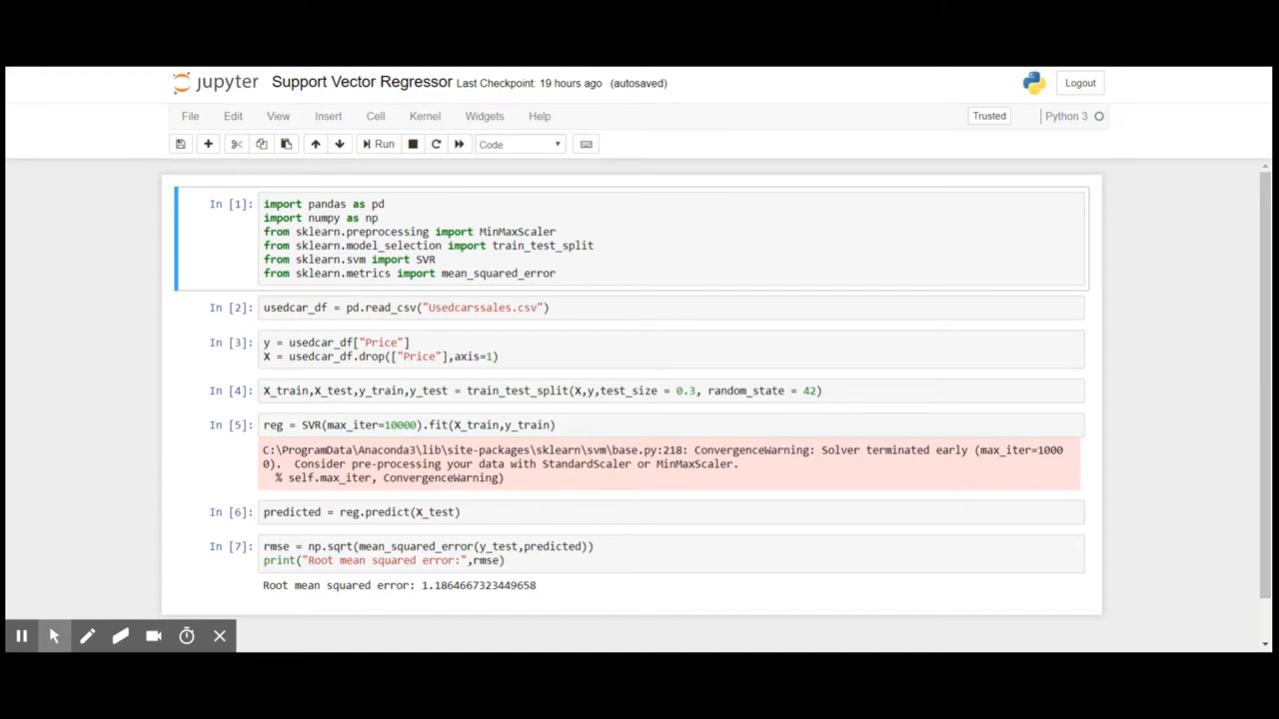
pyautogui.moveTo(483, 231)
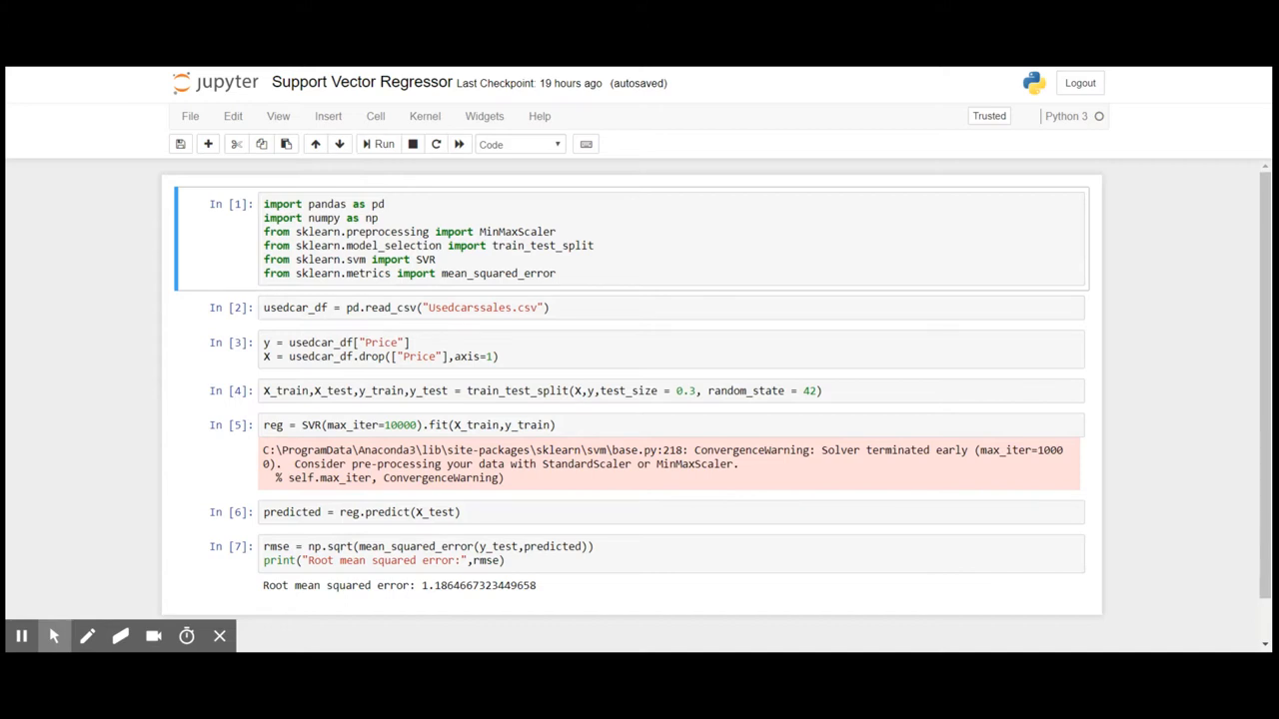
pyautogui.moveTo(484, 212)
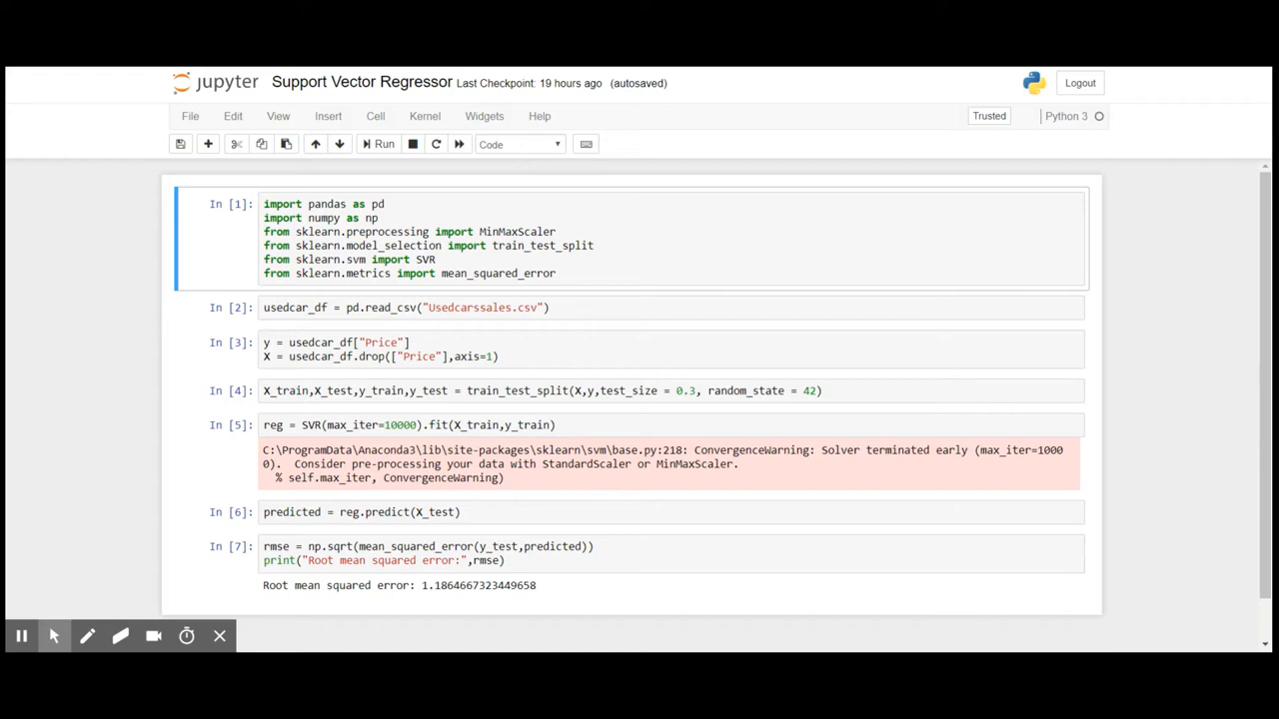
pyautogui.moveTo(420, 289)
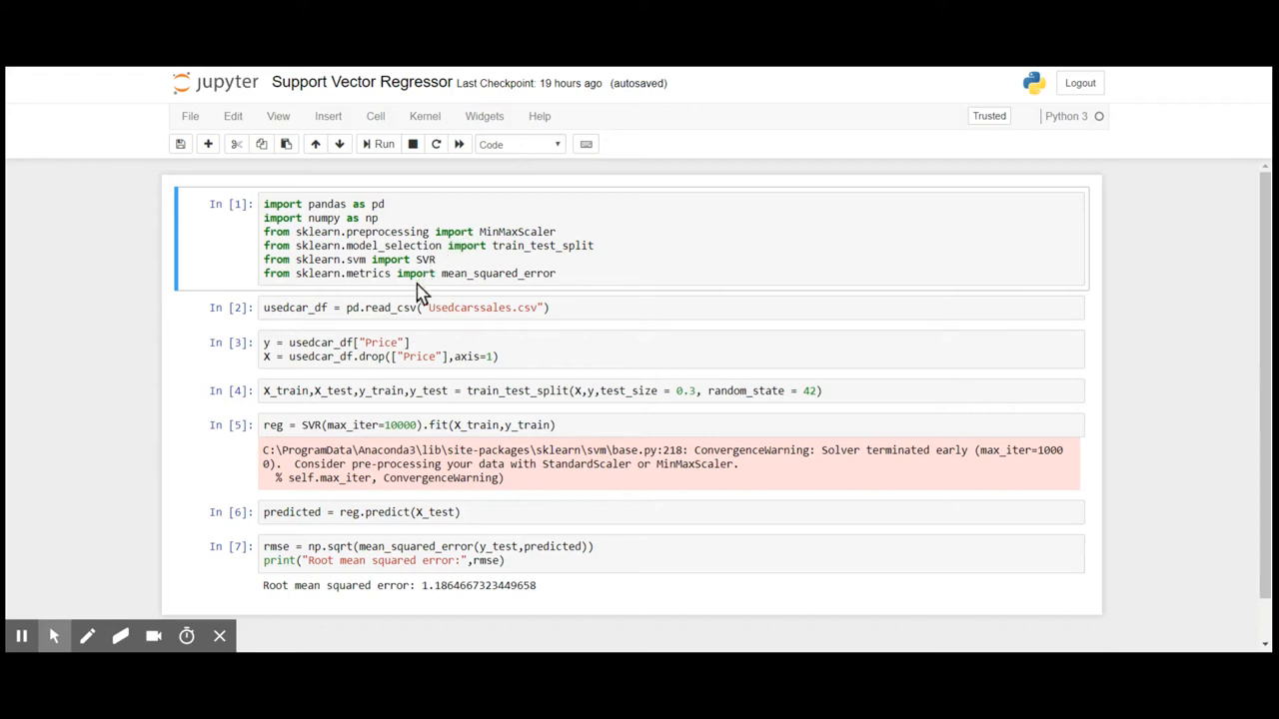
pyautogui.click(404, 308)
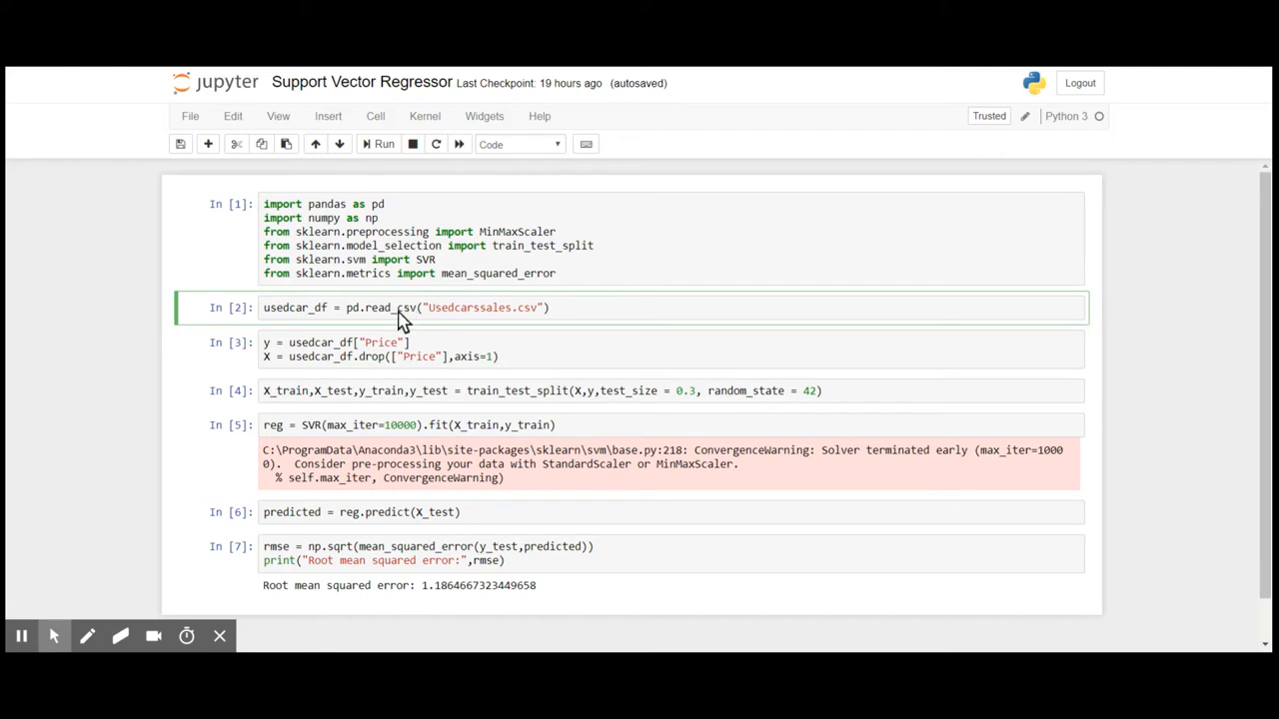
pyautogui.click(688, 390)
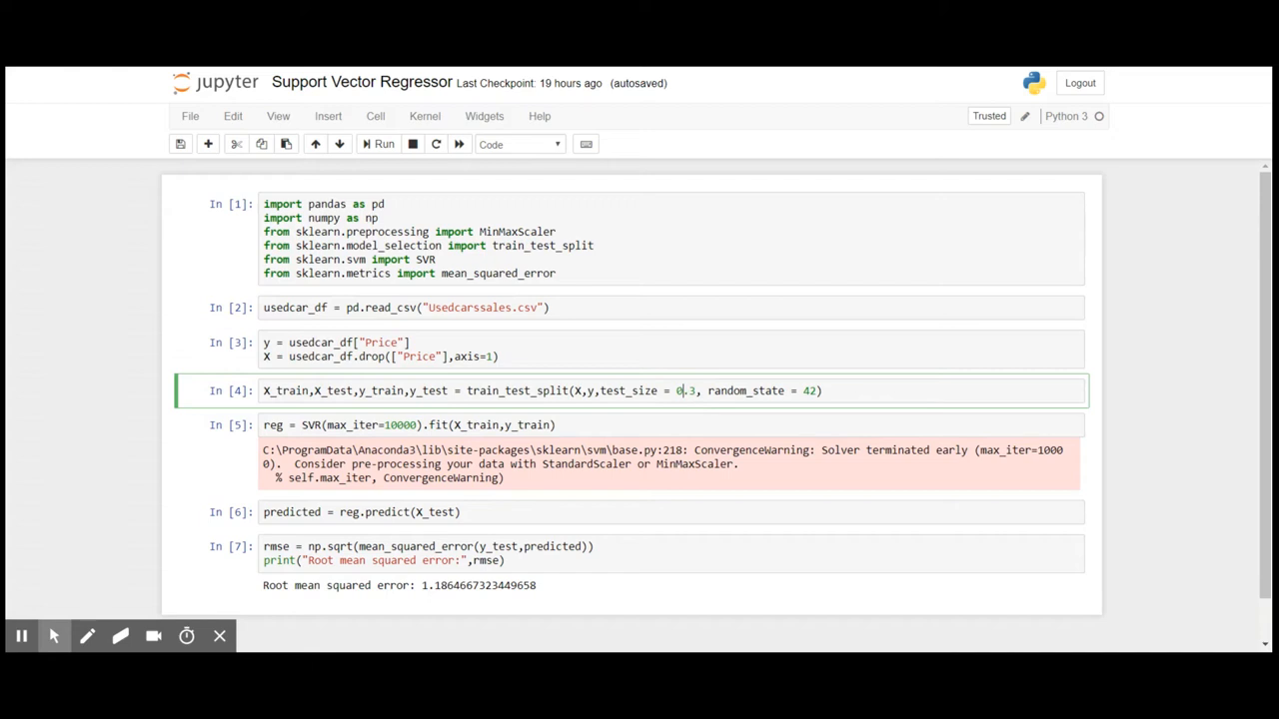
pyautogui.moveTo(463, 376)
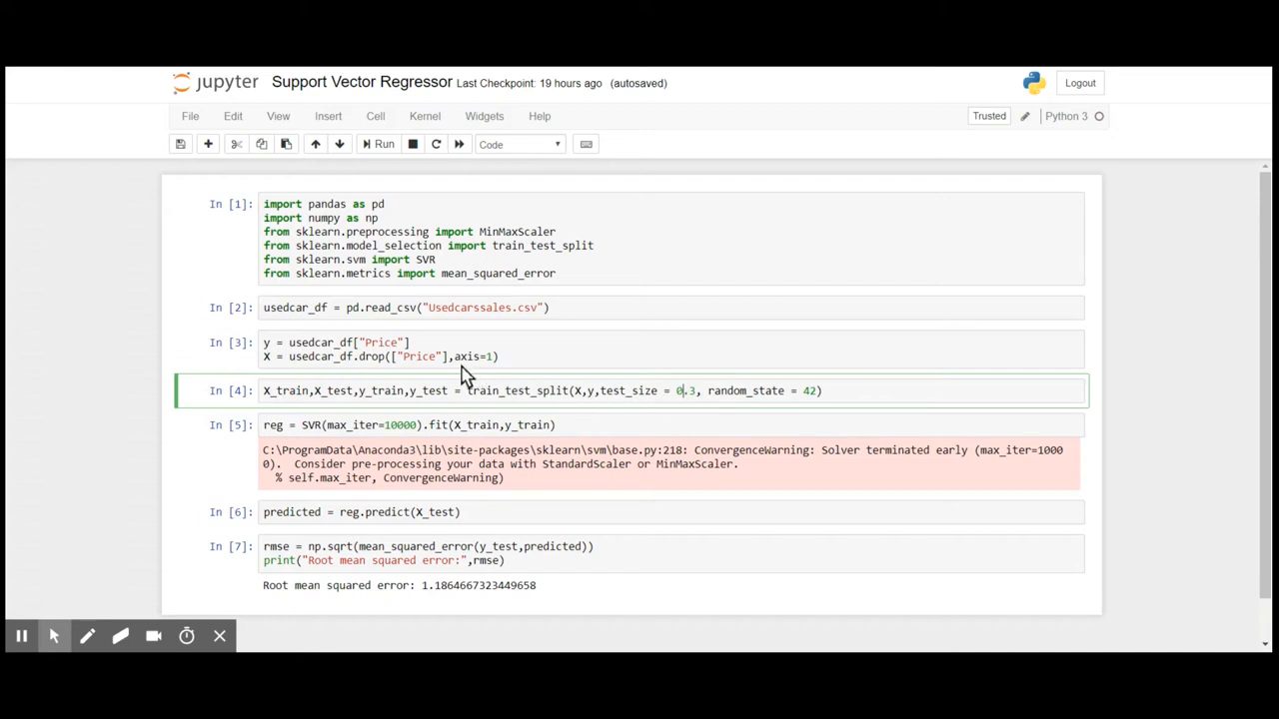
pyautogui.click(475, 424)
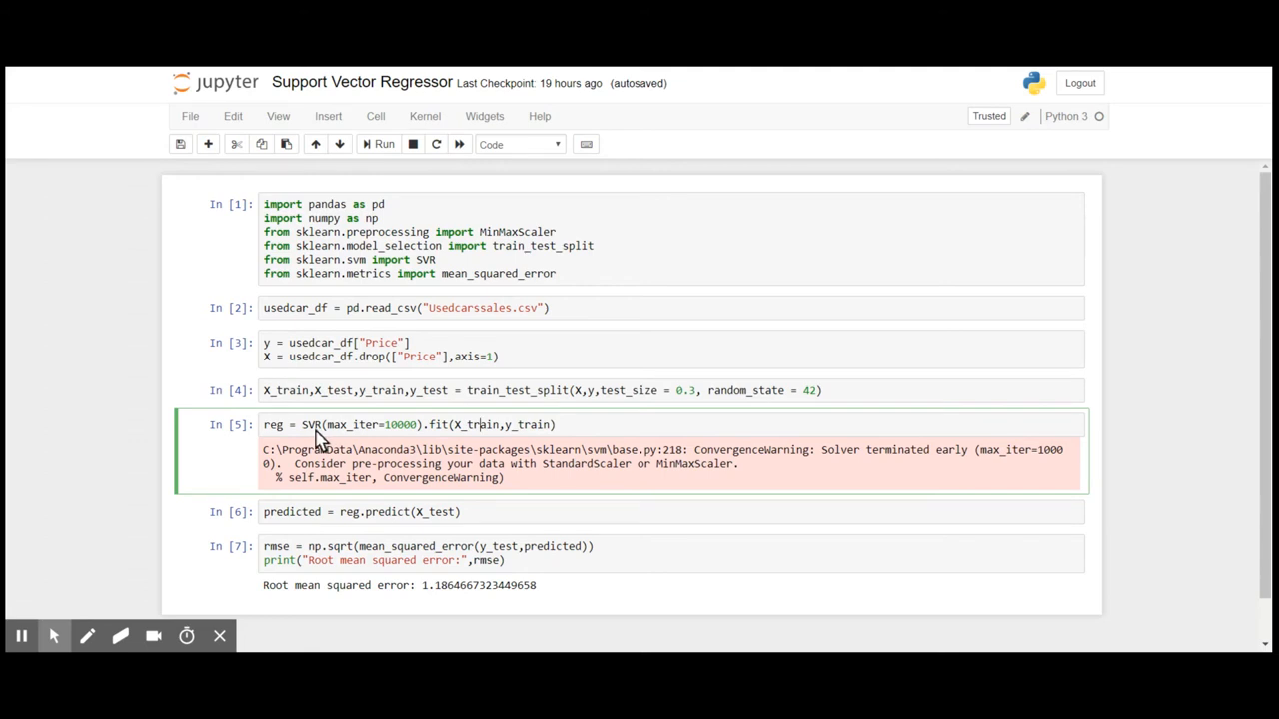
pyautogui.click(424, 511)
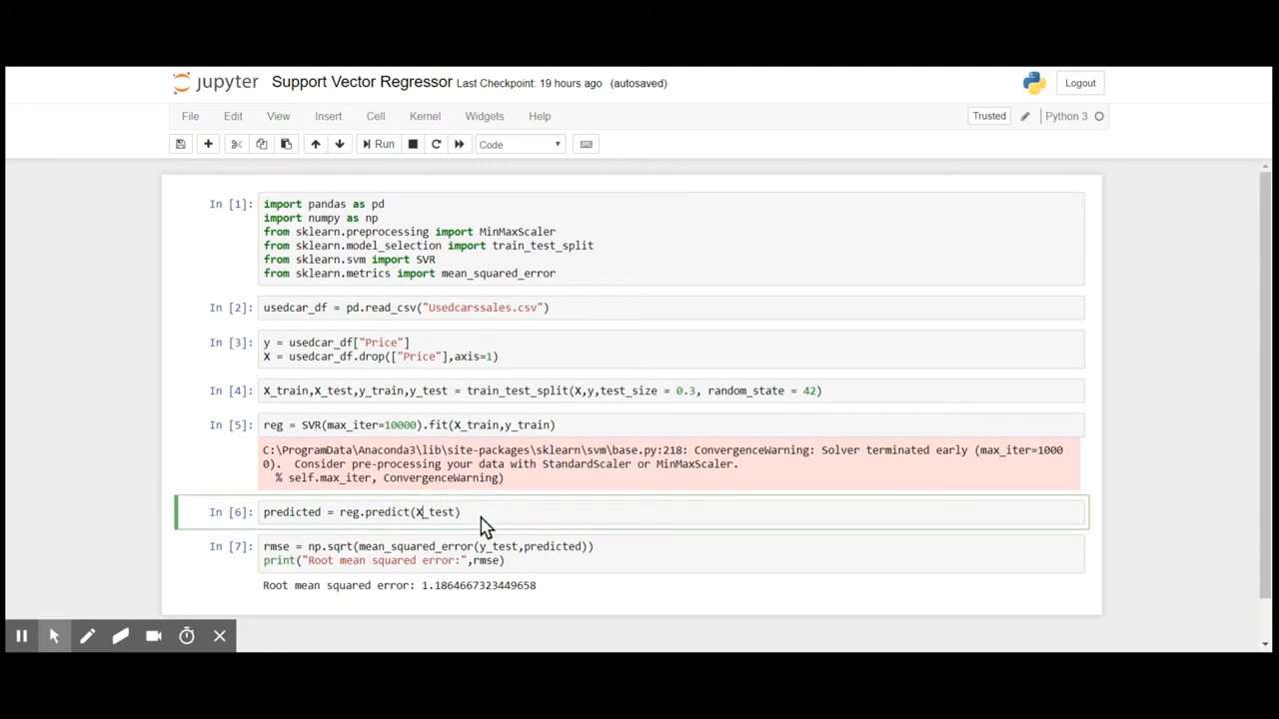
pyautogui.moveTo(492, 568)
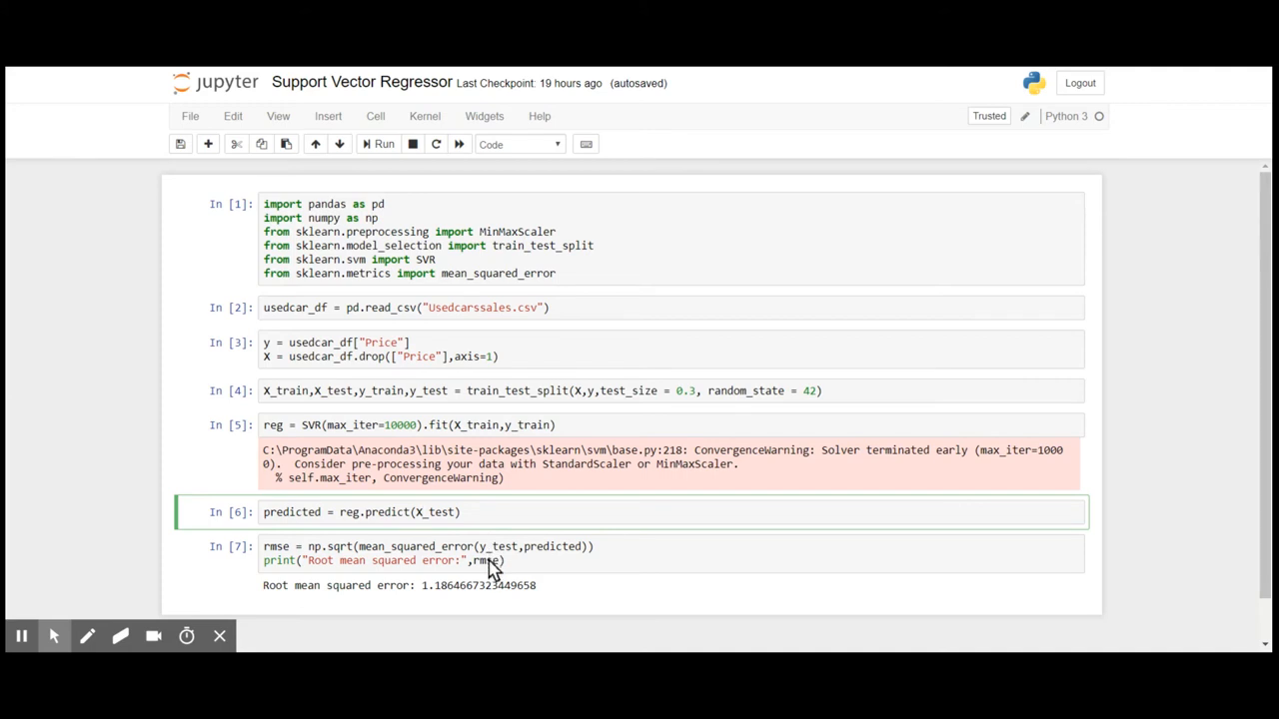
pyautogui.click(475, 585)
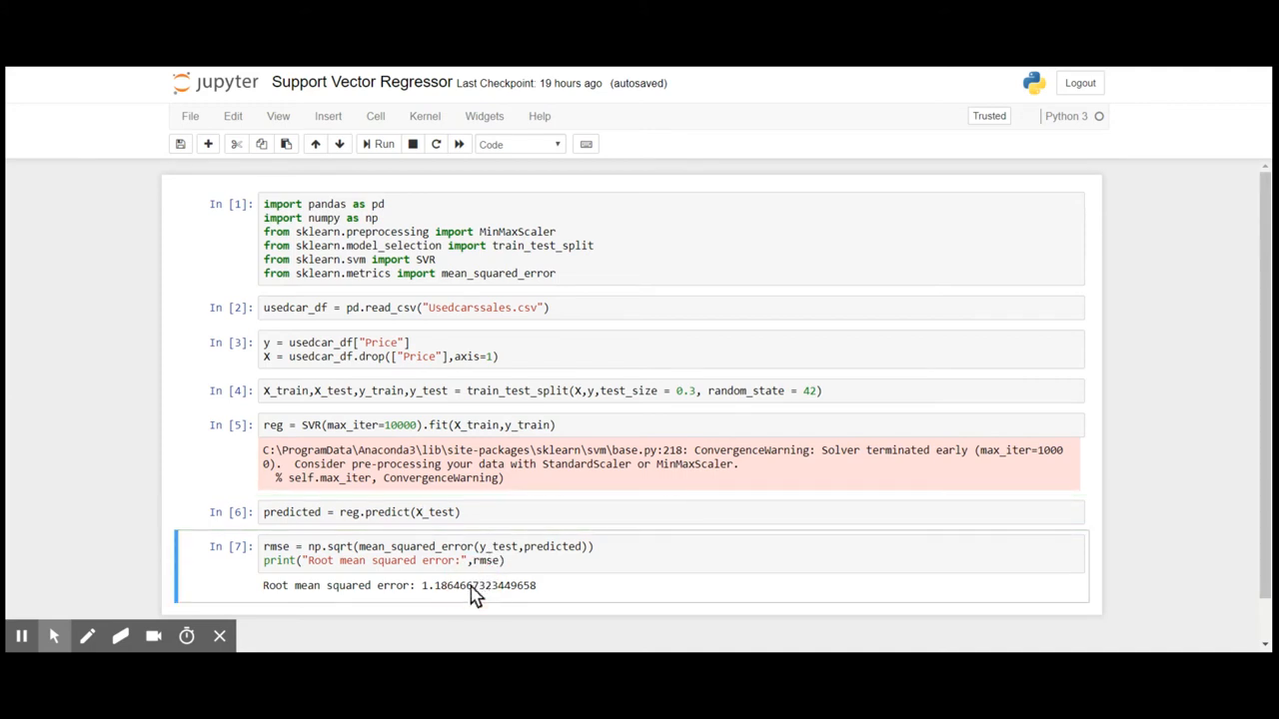
pyautogui.moveTo(458, 600)
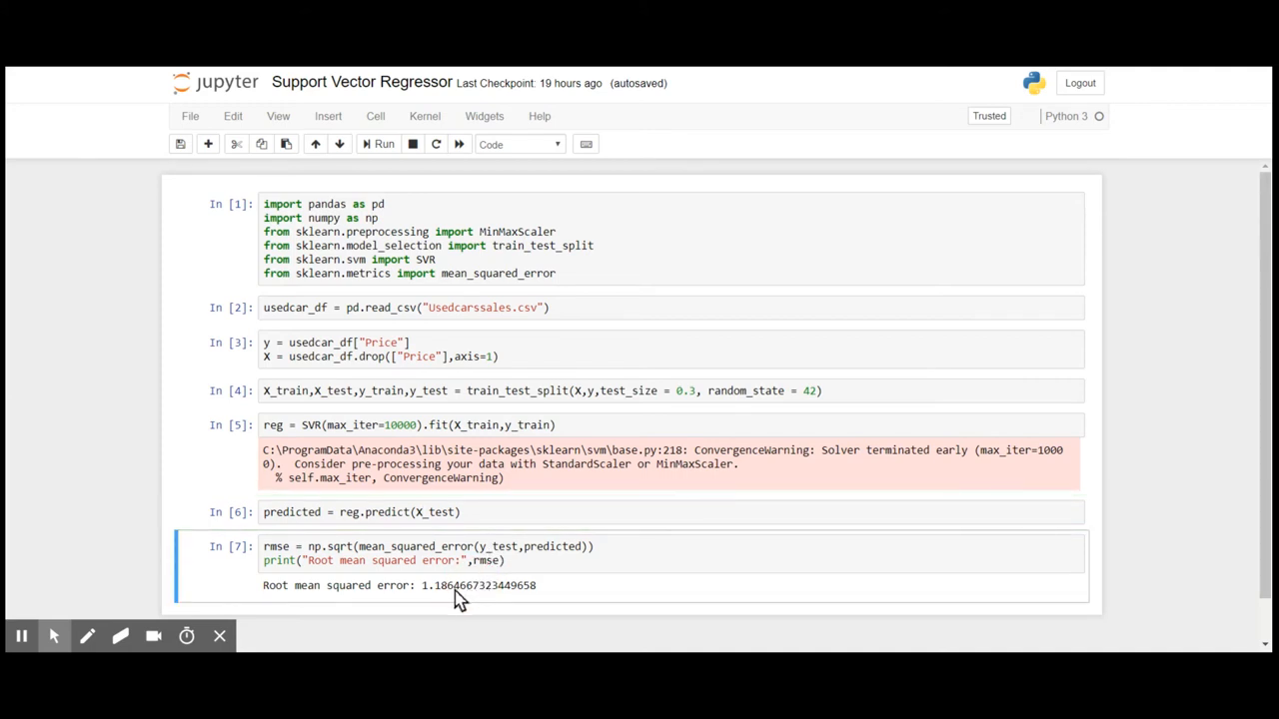
pyautogui.moveTo(38, 544)
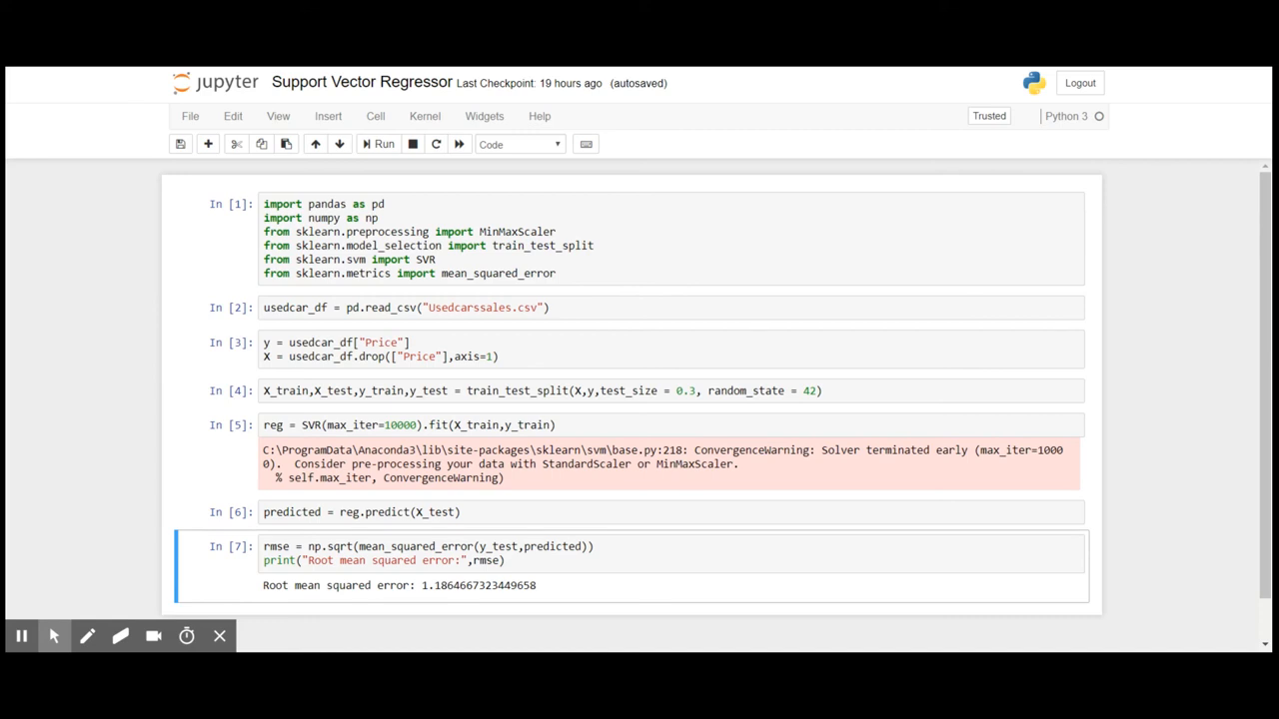
pyautogui.moveTo(18, 597)
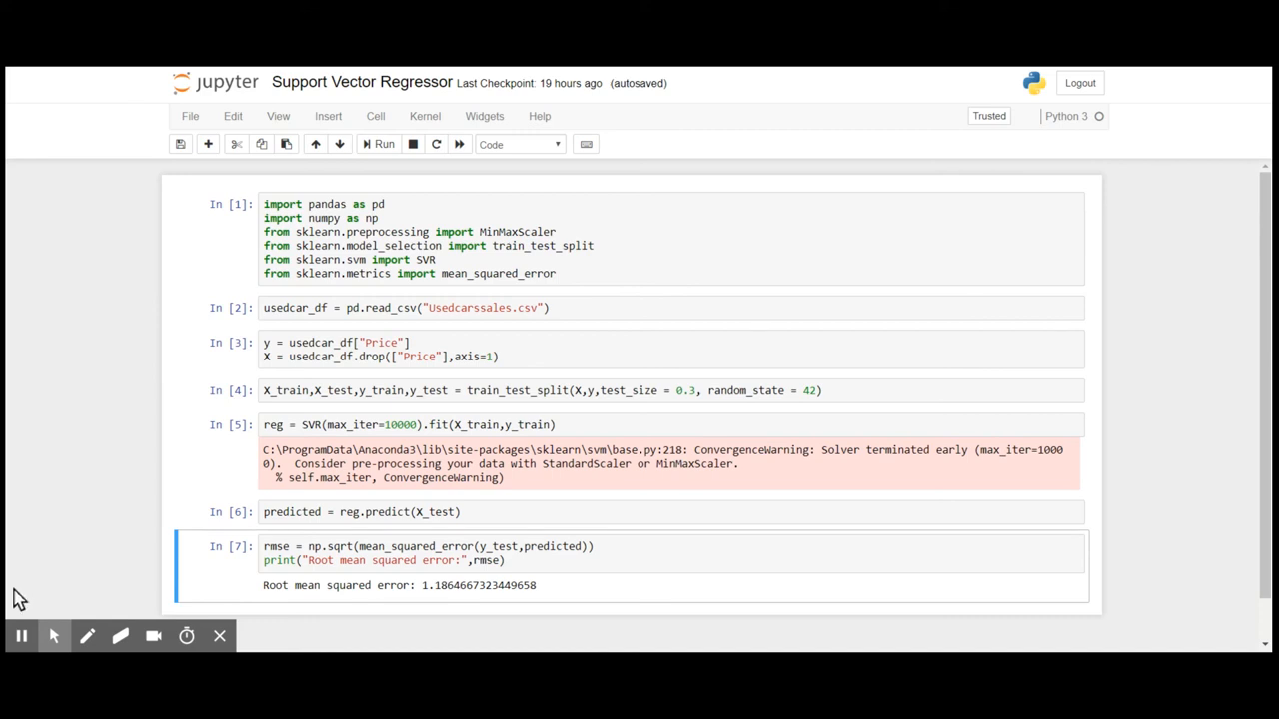